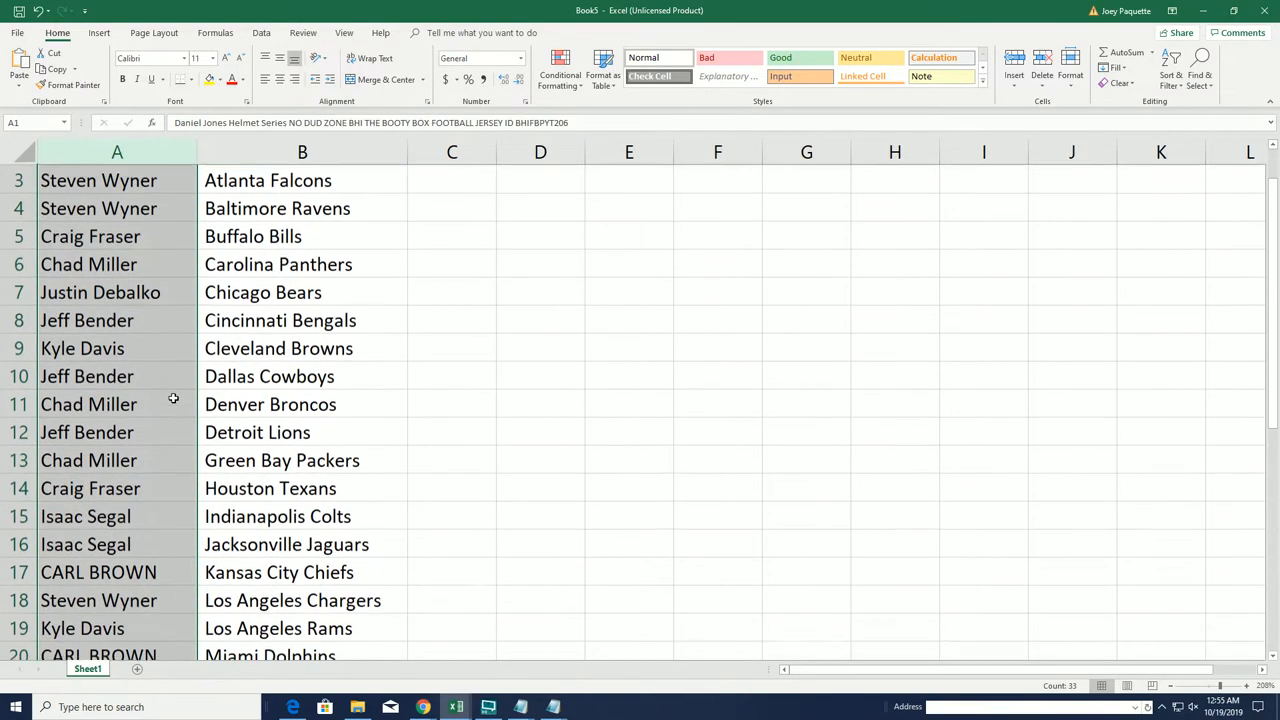
scroll(down, 3)
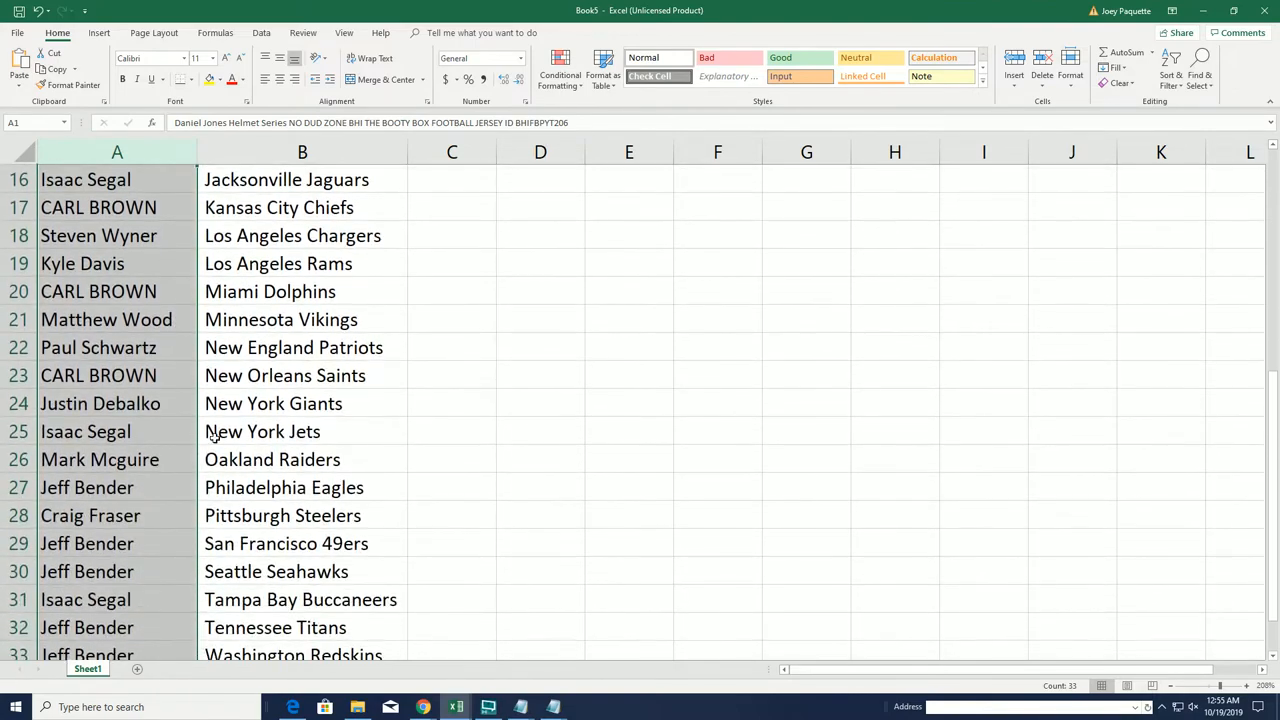